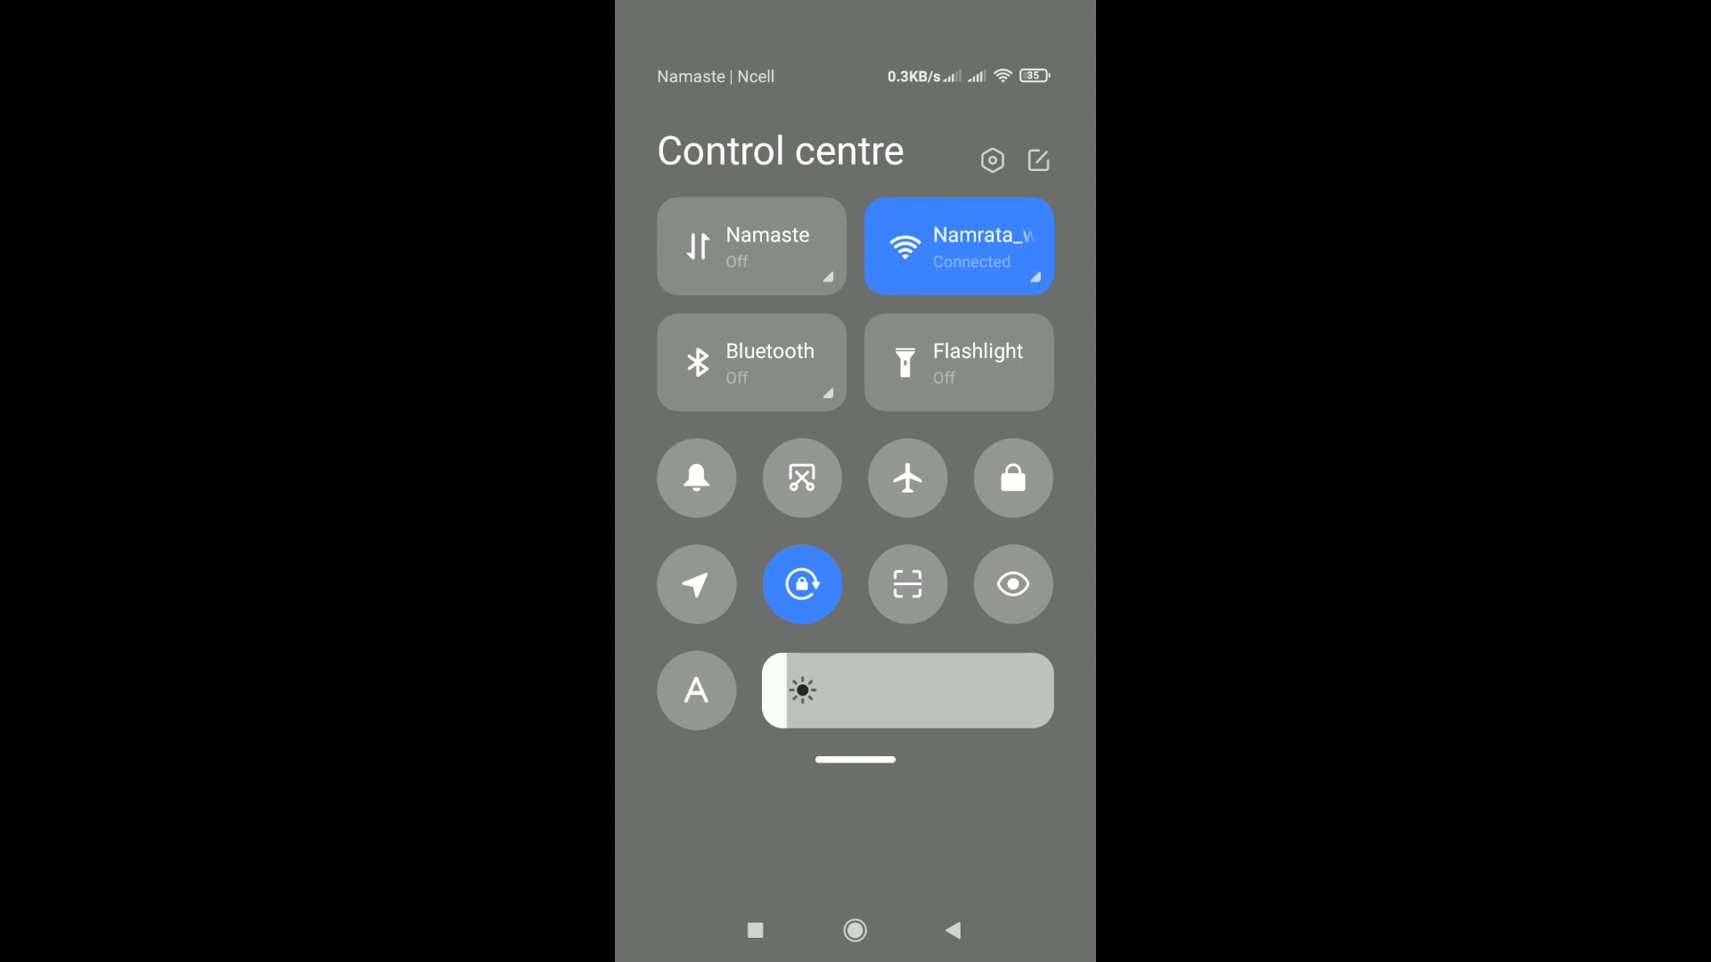
Open the phone's Settings from the gear icon in Control centre
click(992, 160)
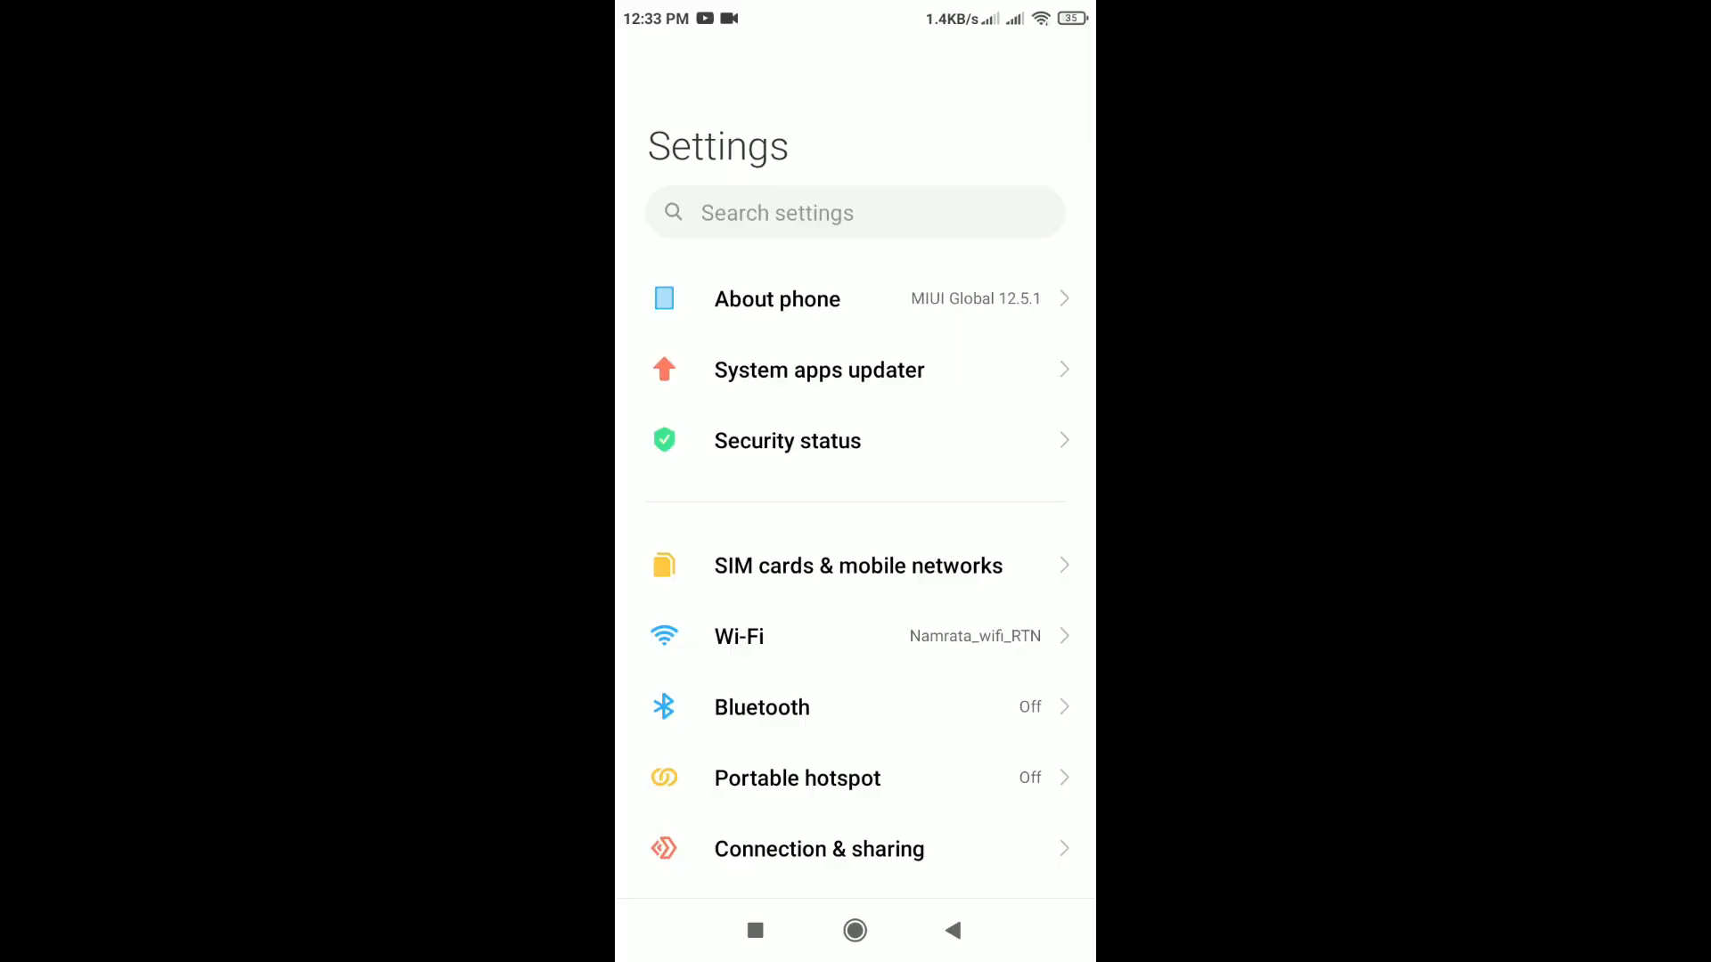
Reach Facebook's App info page through the Apps section
scroll(down, 3)
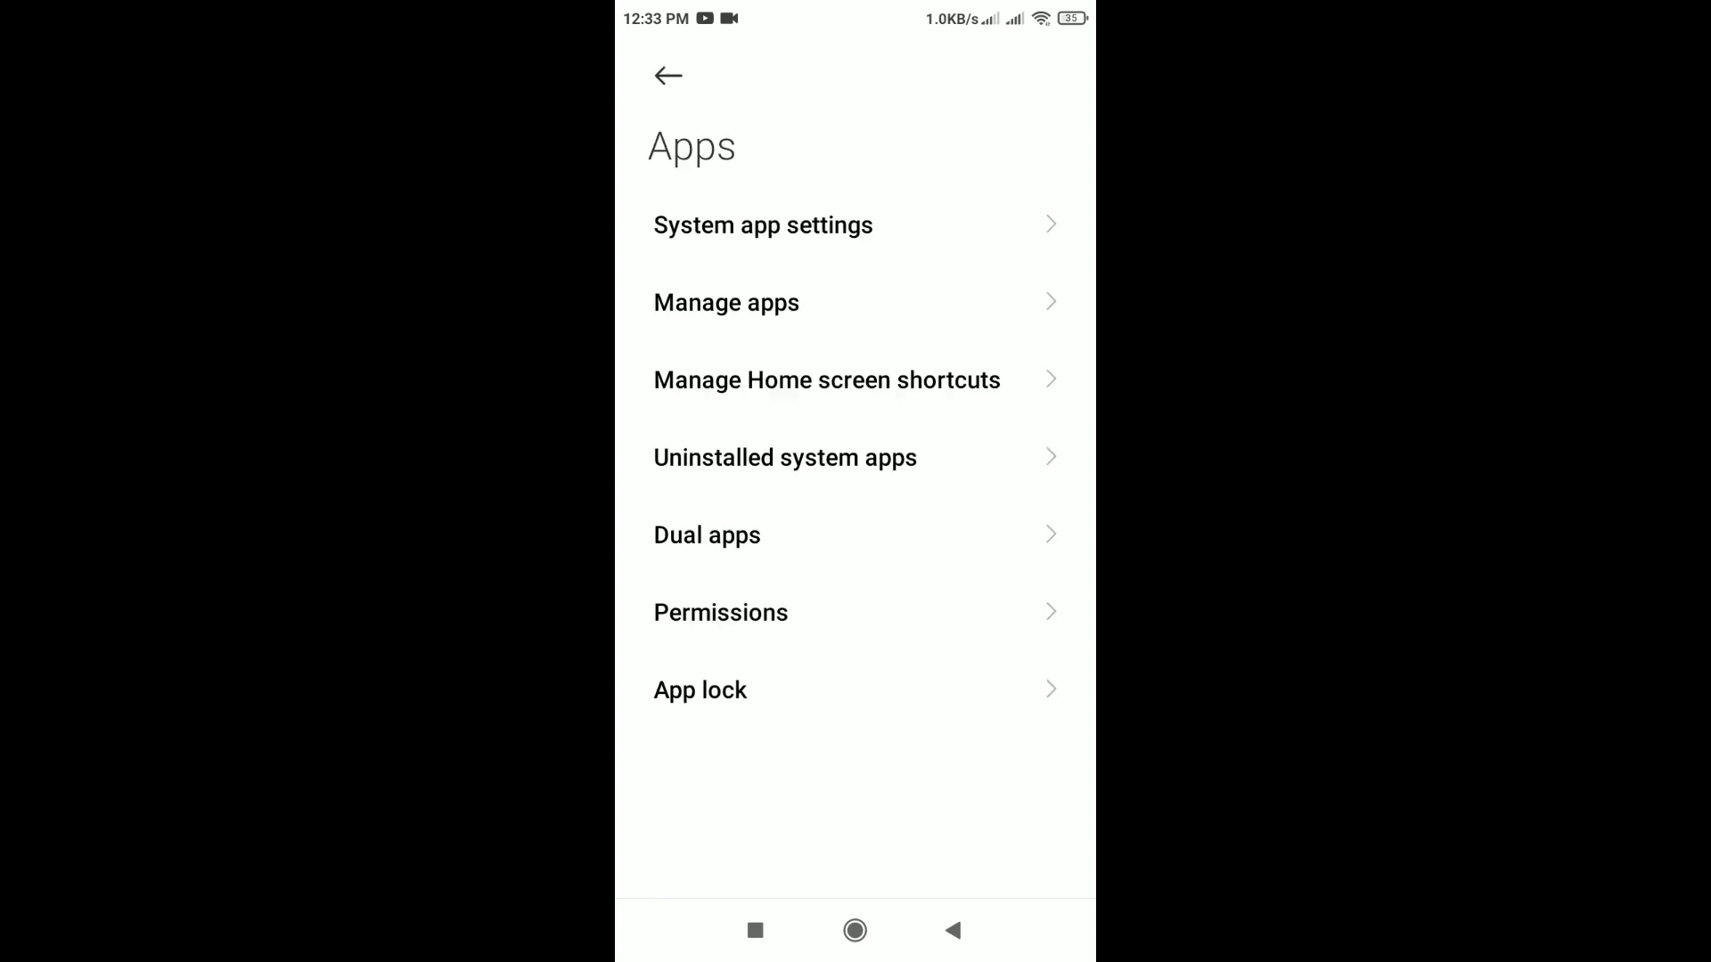
click(725, 303)
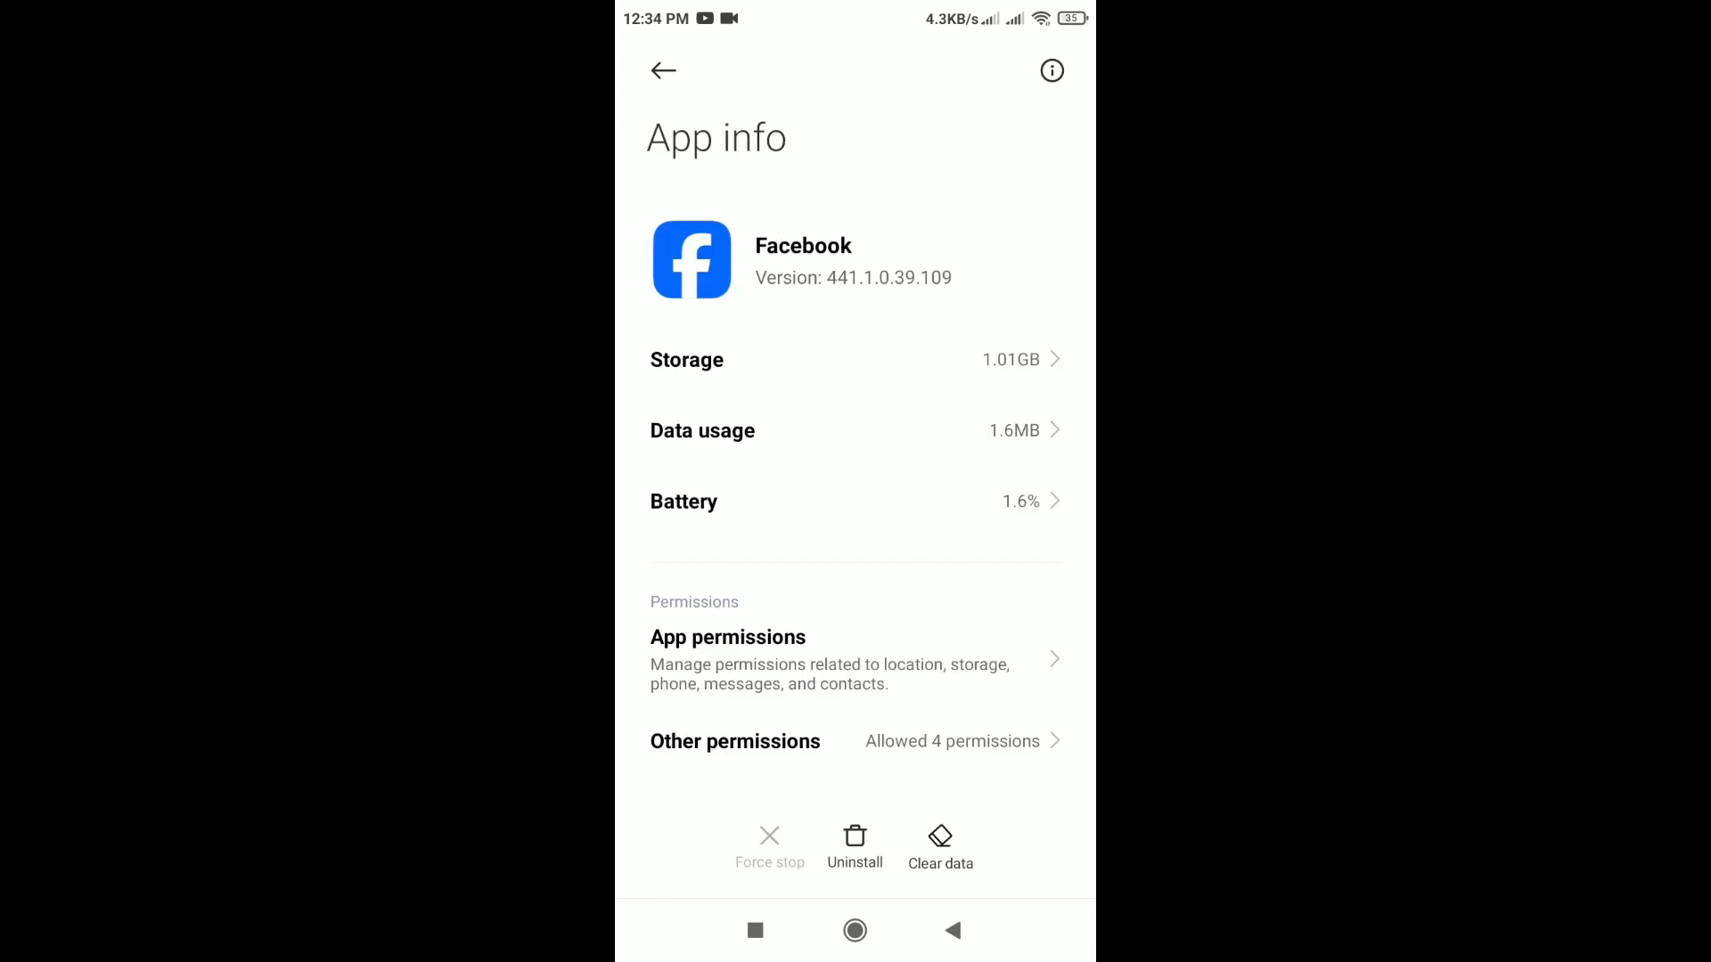
Clear Facebook's 158MB cache from its Storage page
click(856, 360)
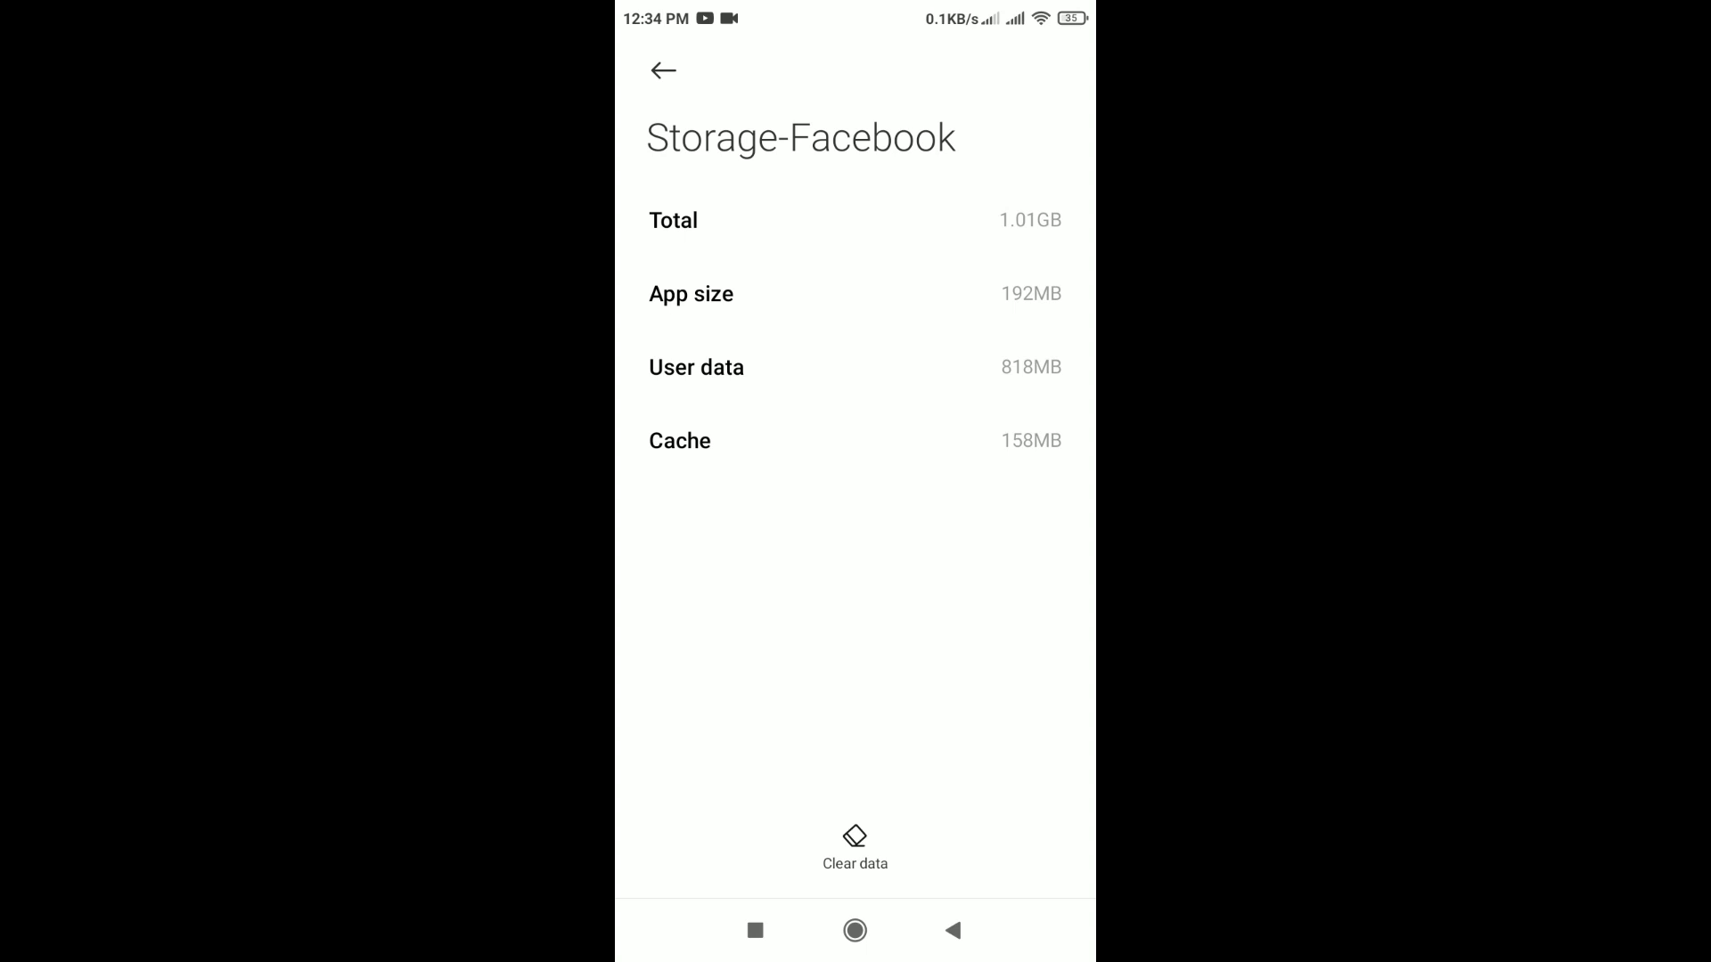
click(853, 845)
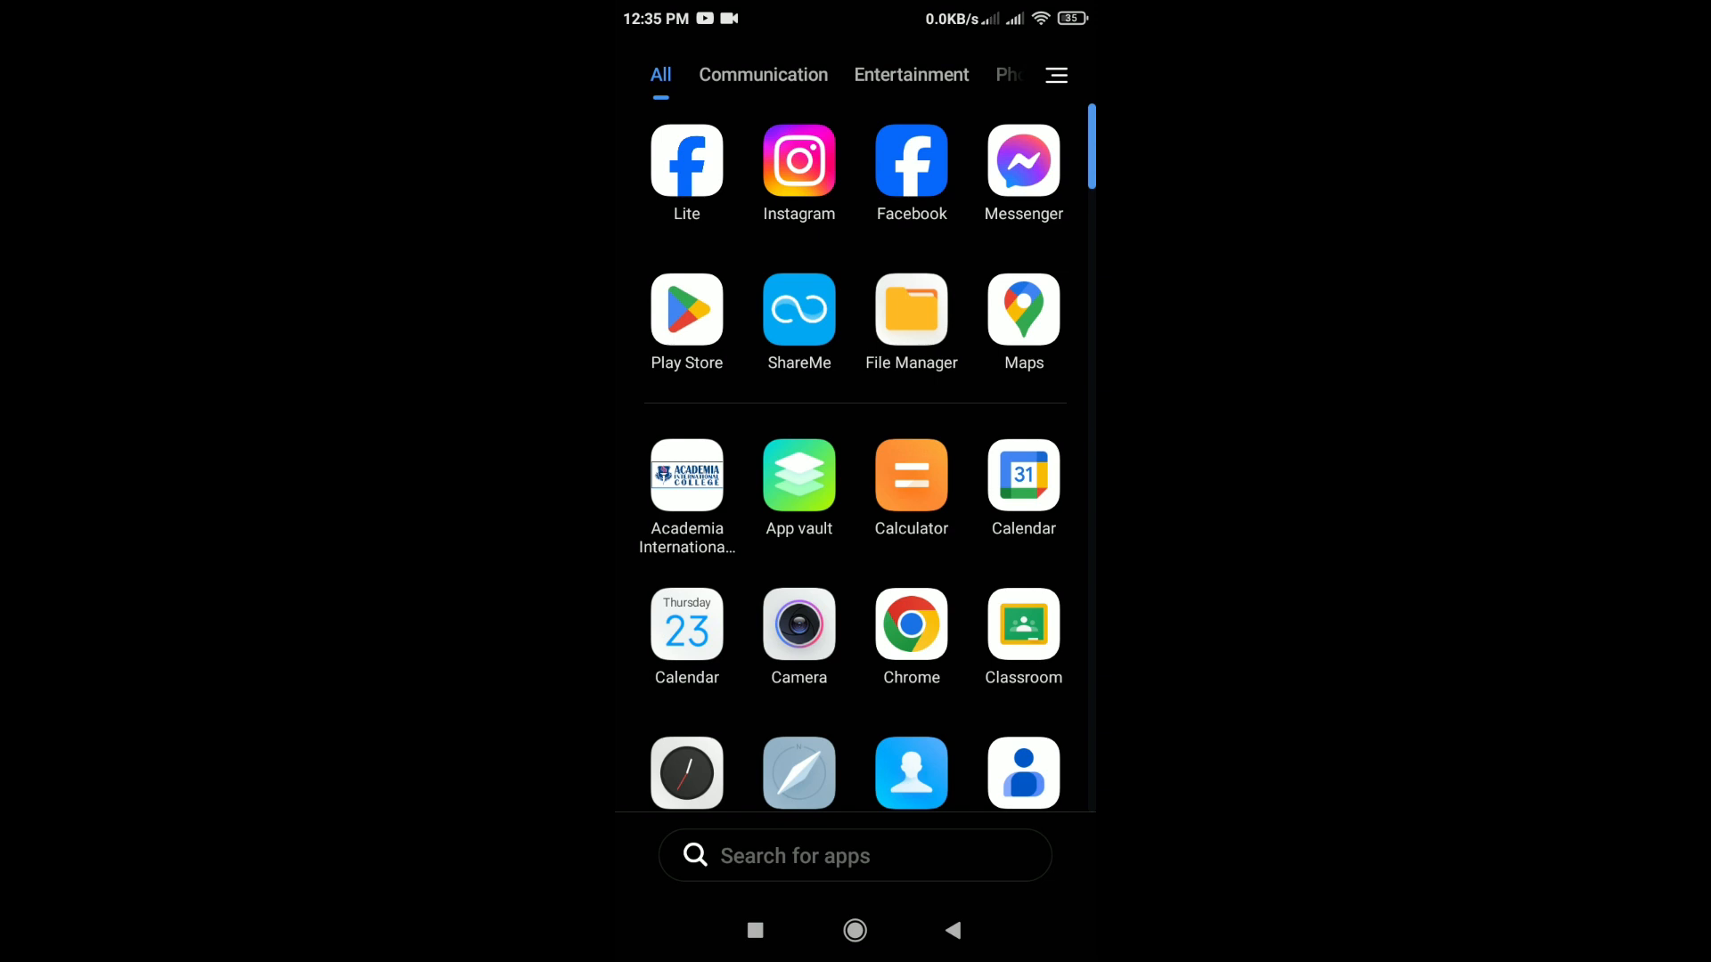
Launch Facebook and start Report a problem from Help & support in the menu
click(911, 161)
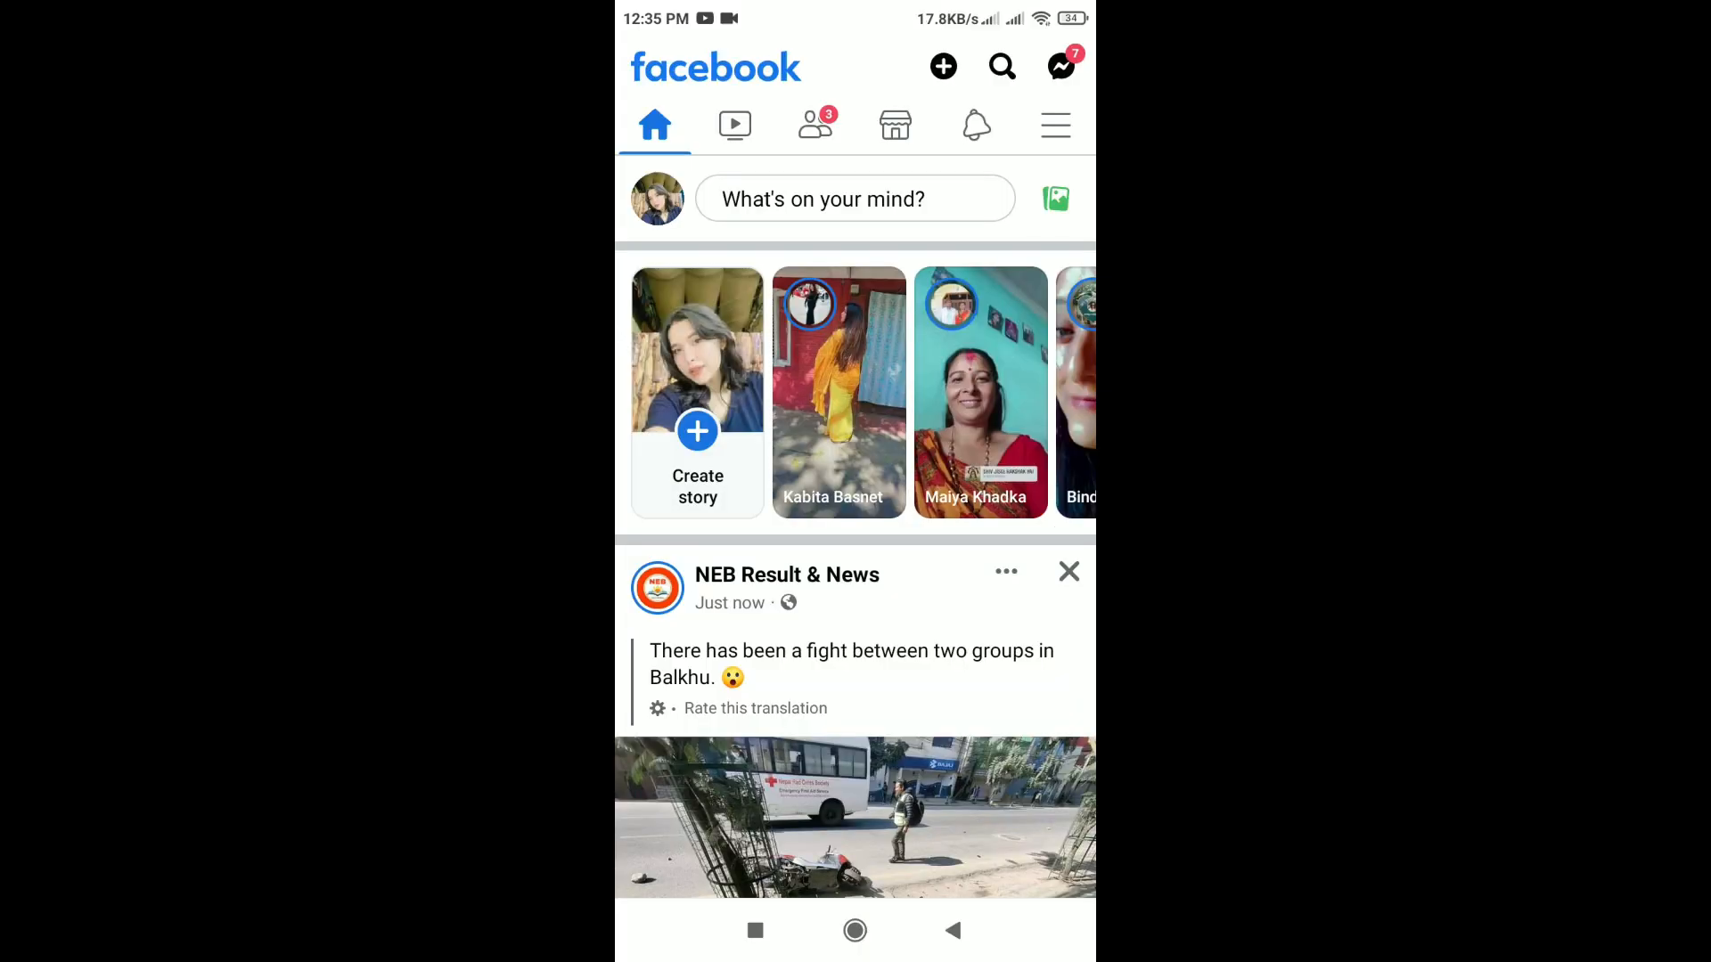
click(1053, 125)
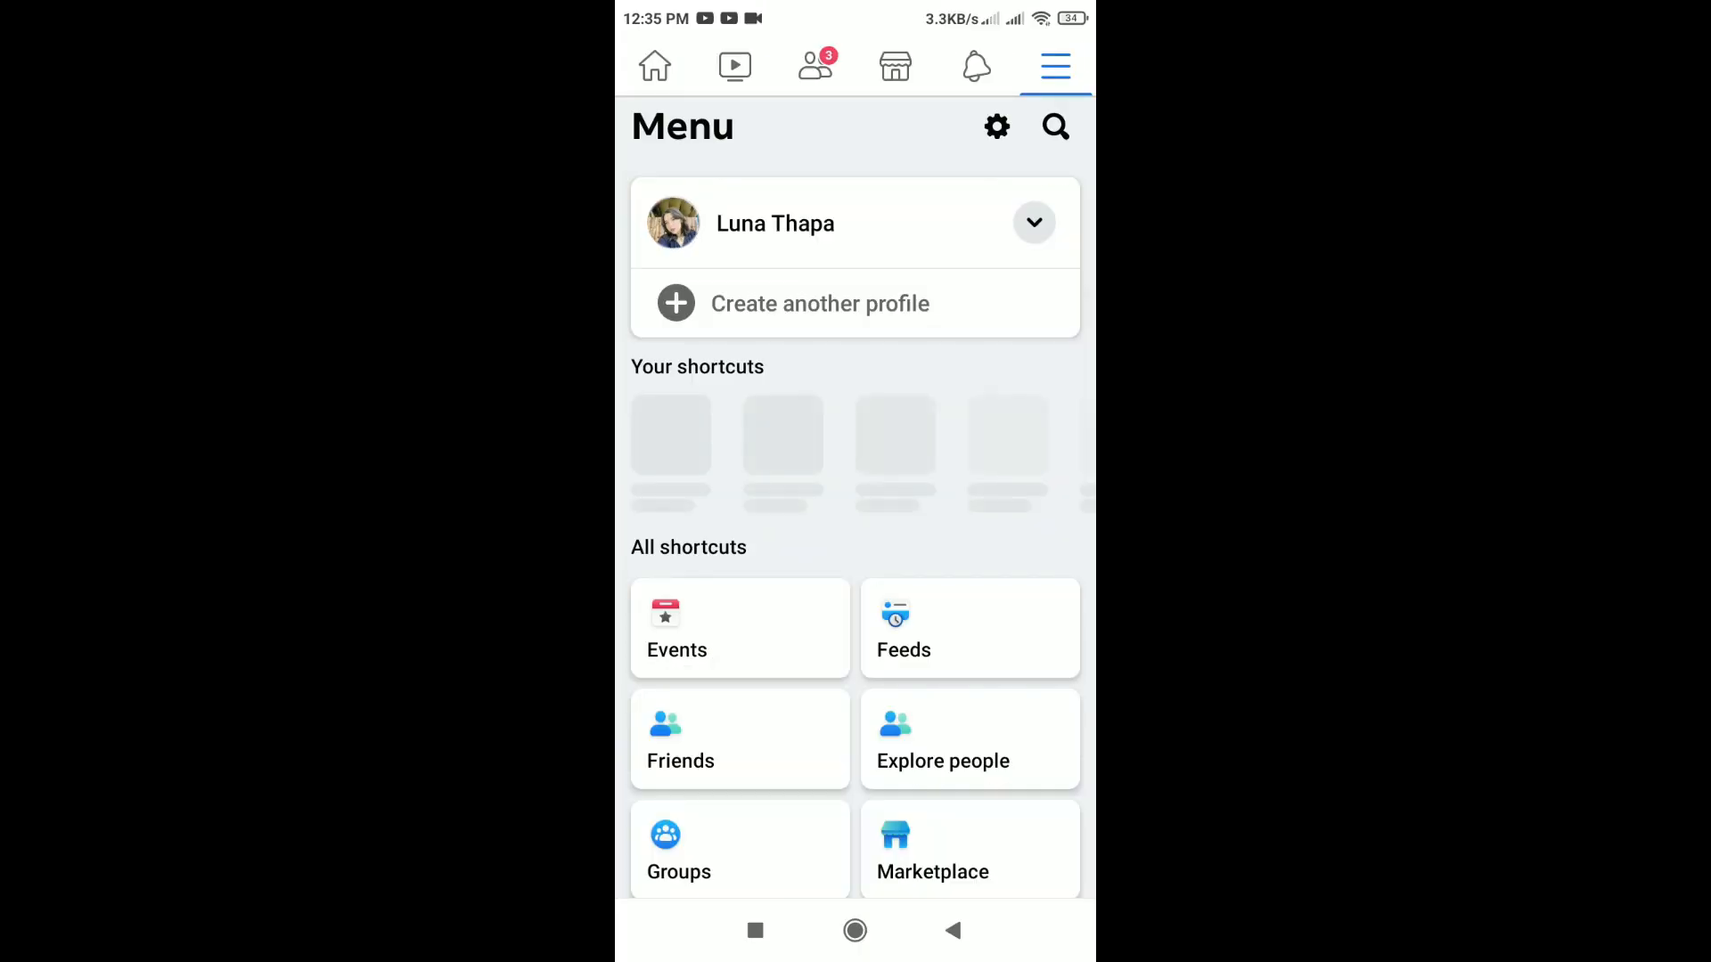
scroll(down, 3)
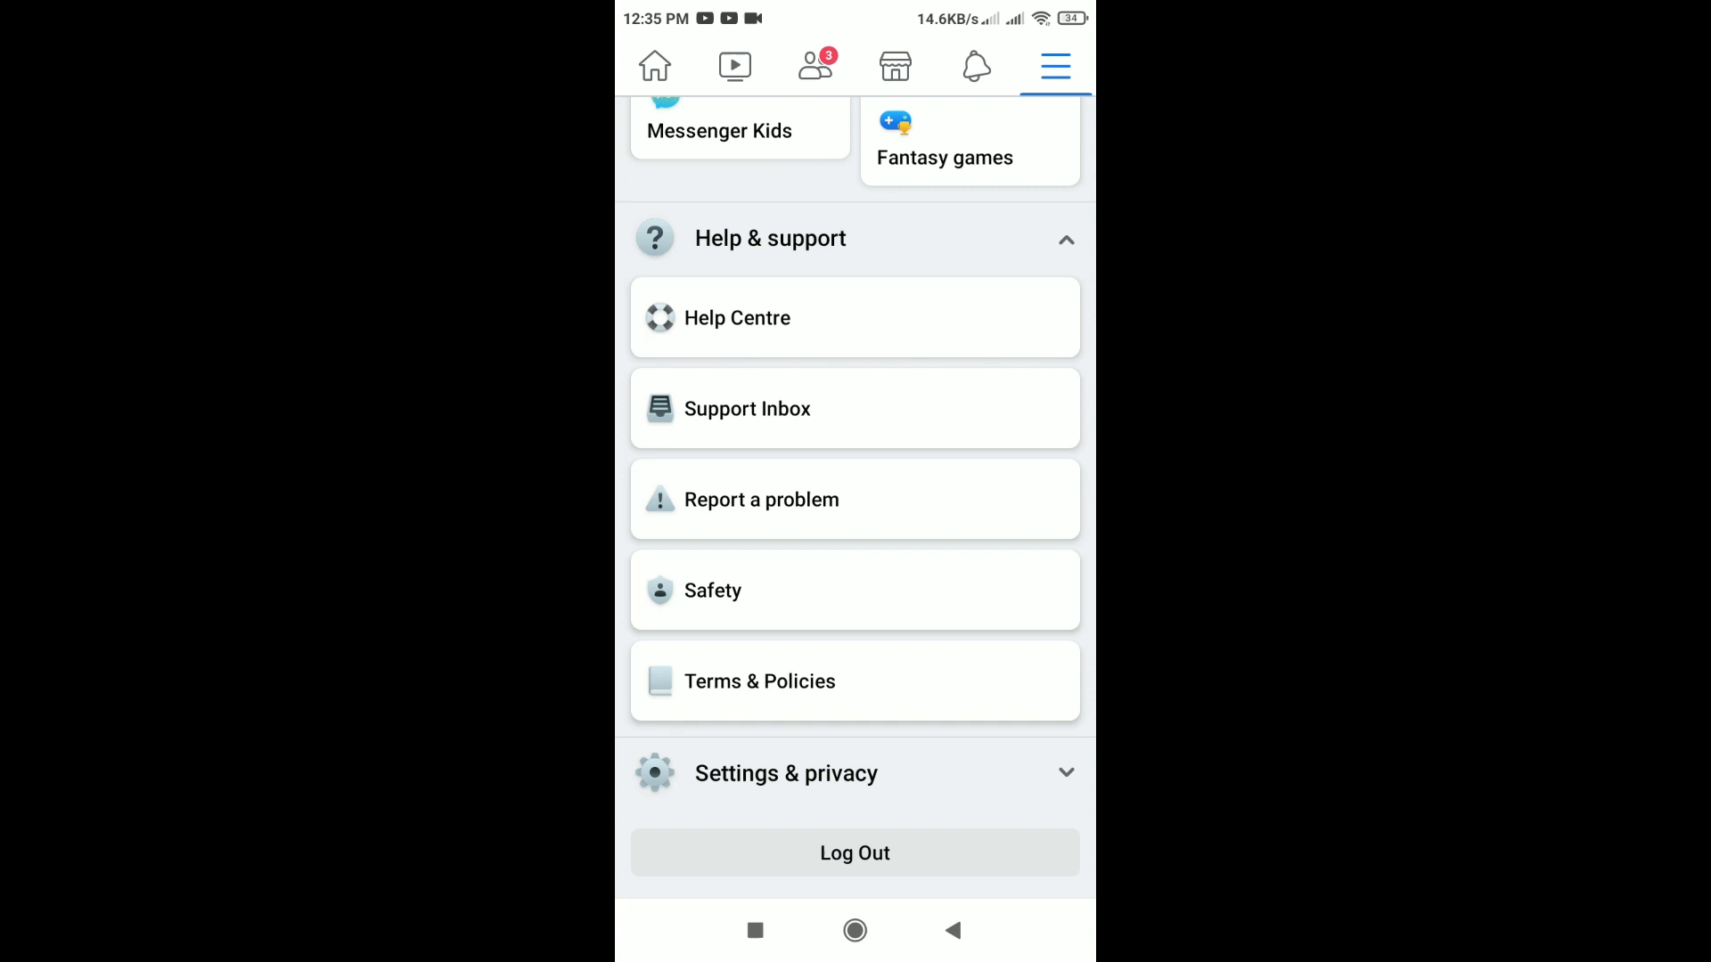
click(760, 499)
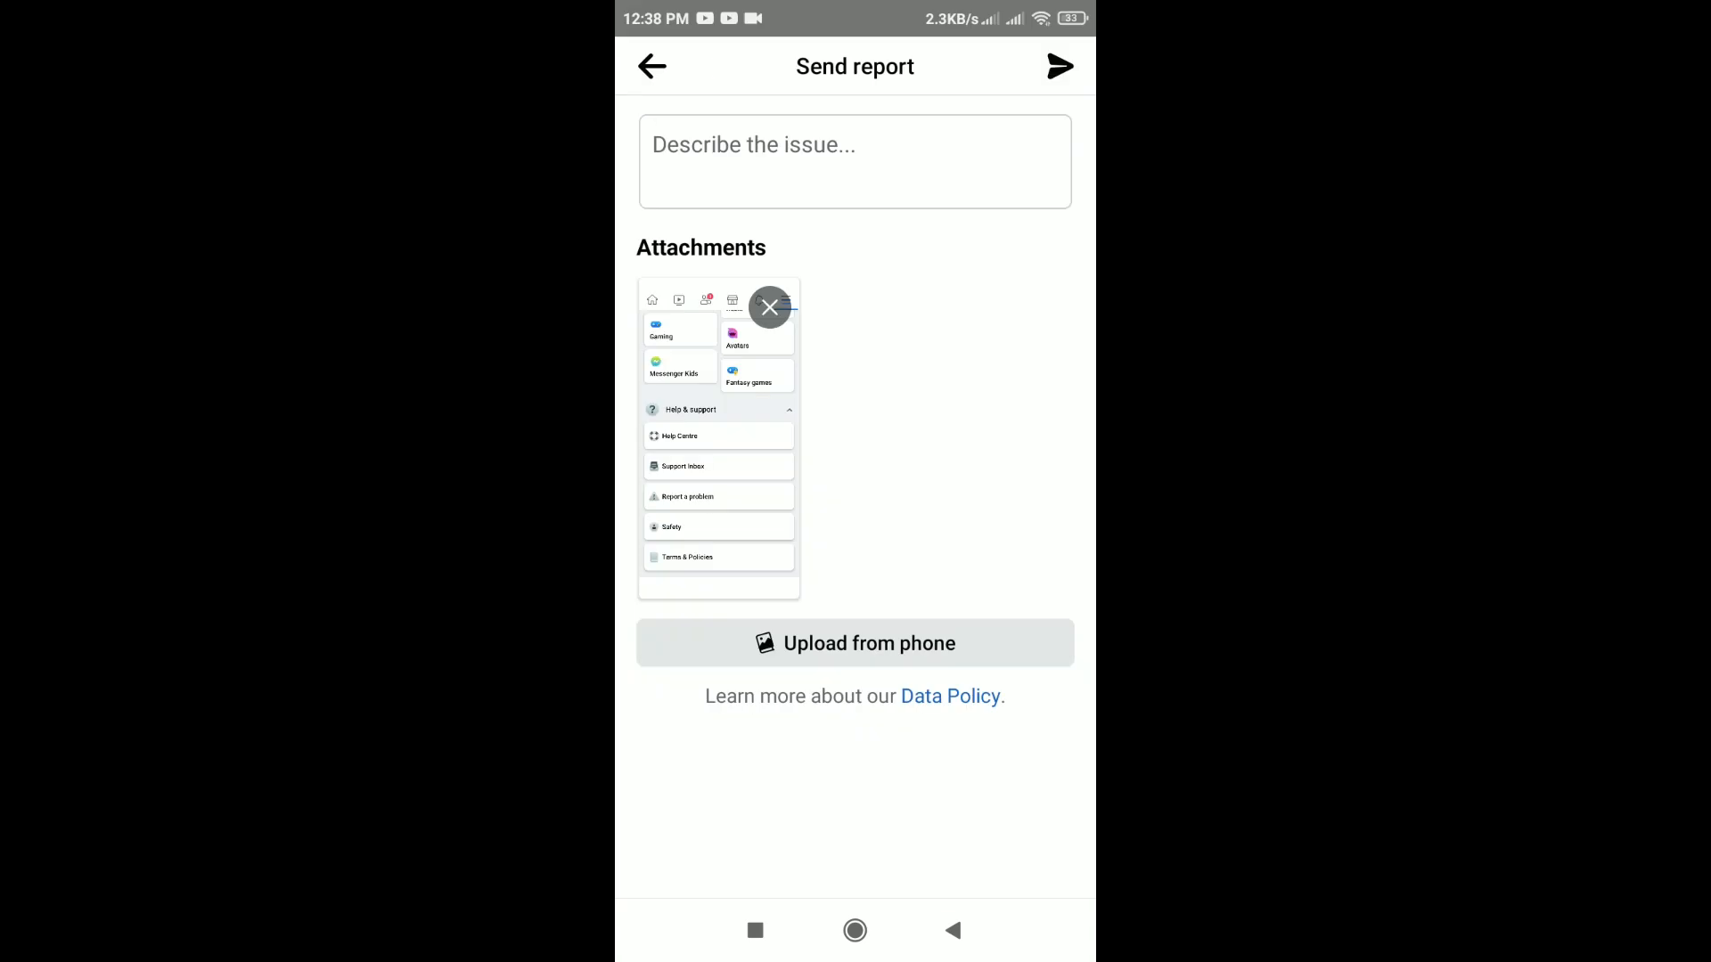
Enter the description 'Page isn't available right now issue' in the report
text(Page isn't available right now issue)
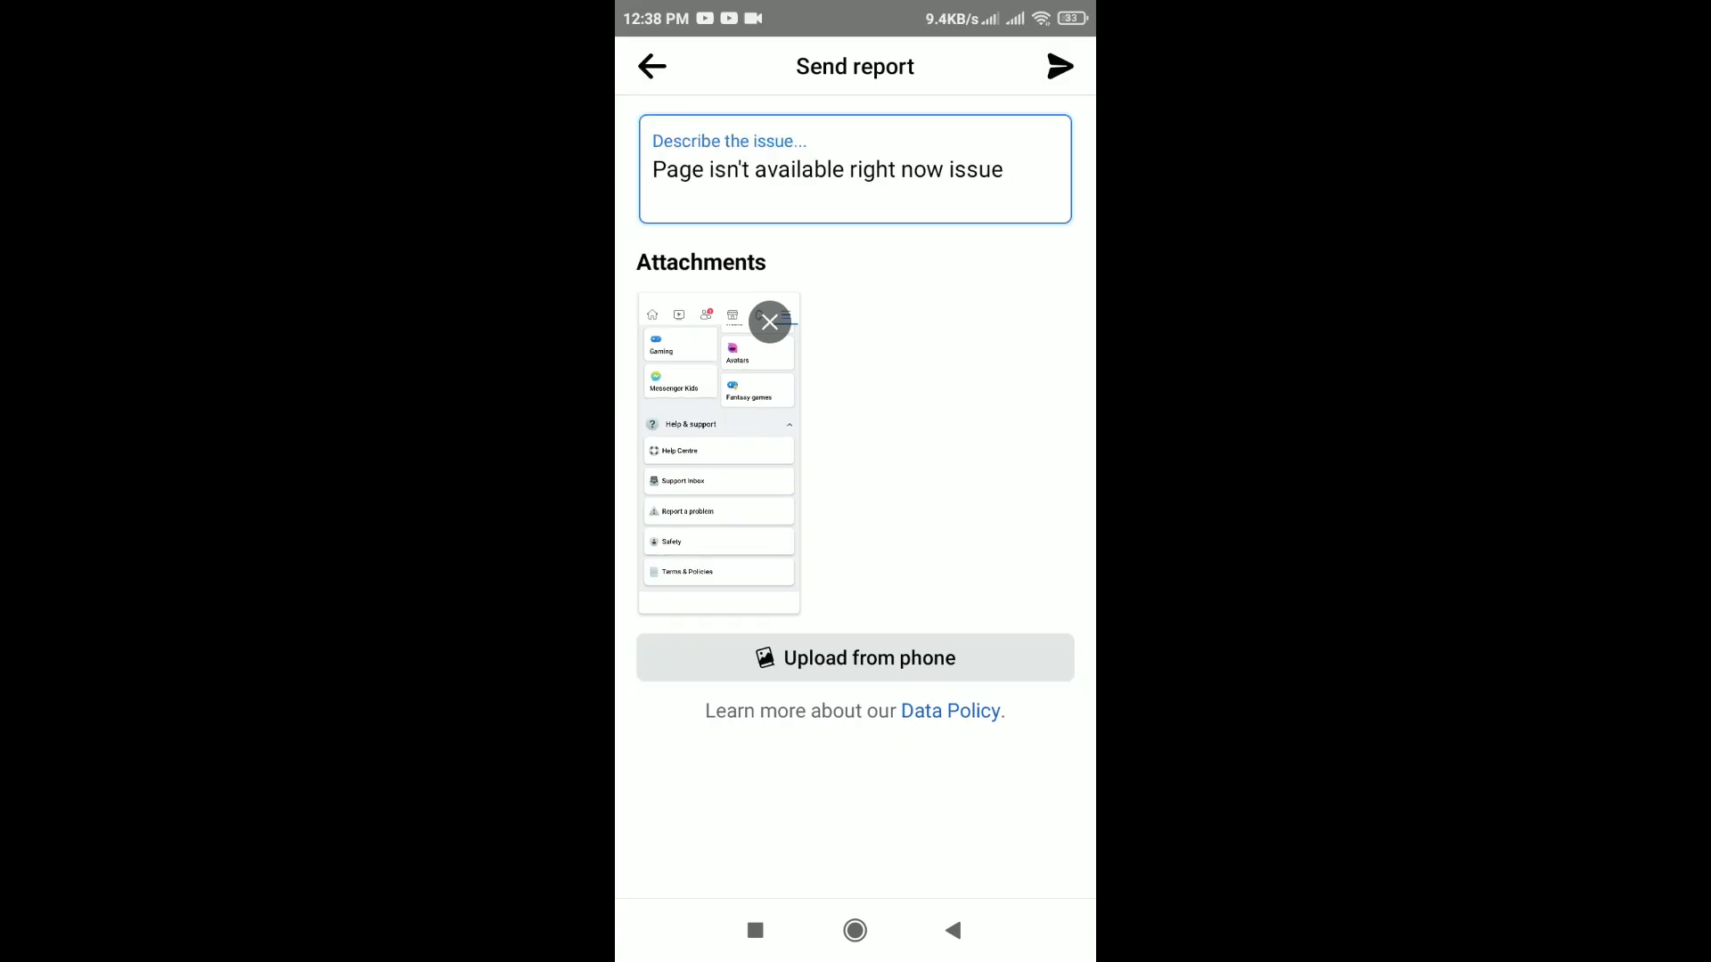